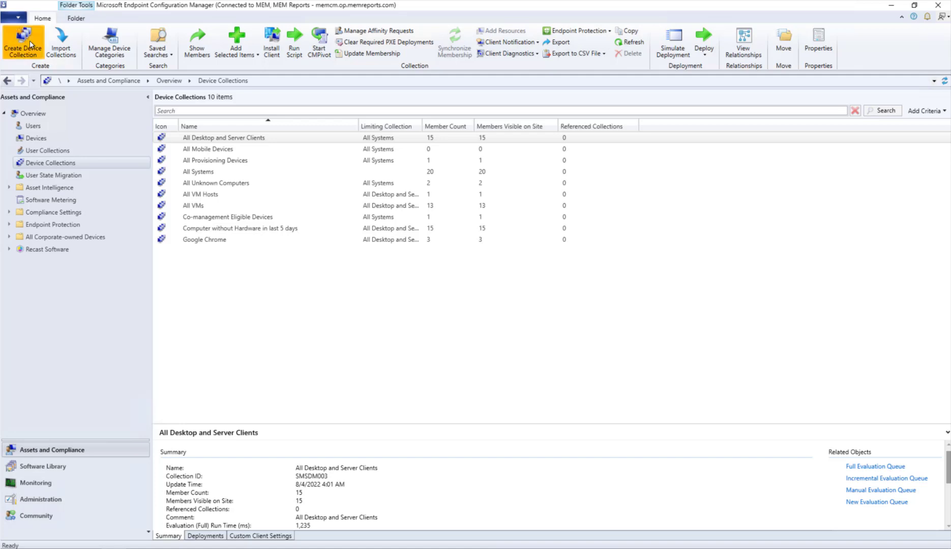
Create a device collection named 'Microsoft Surface Go' with a 'Find All…' comment
left_click(22, 44)
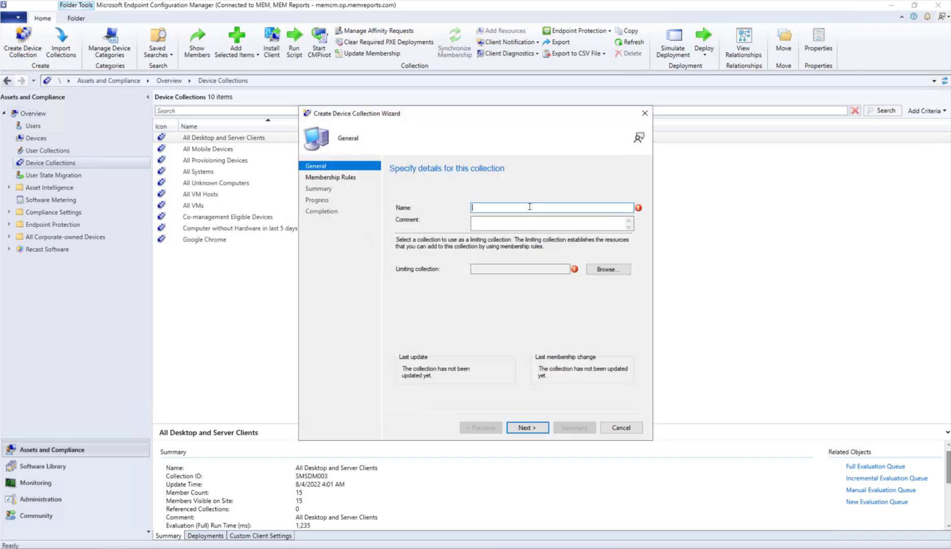
type("Microsoft Surface Go")
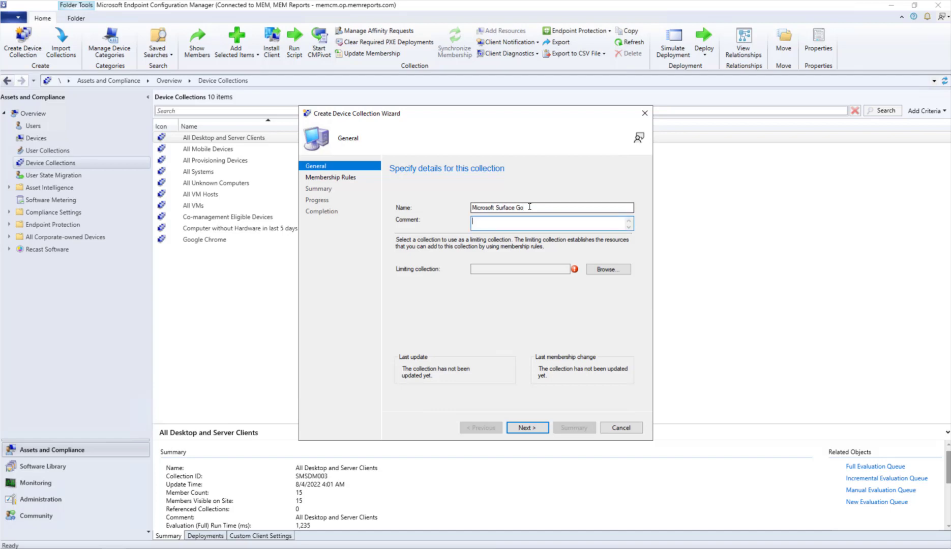
type("Find All Microsoft Surface Go device by Name")
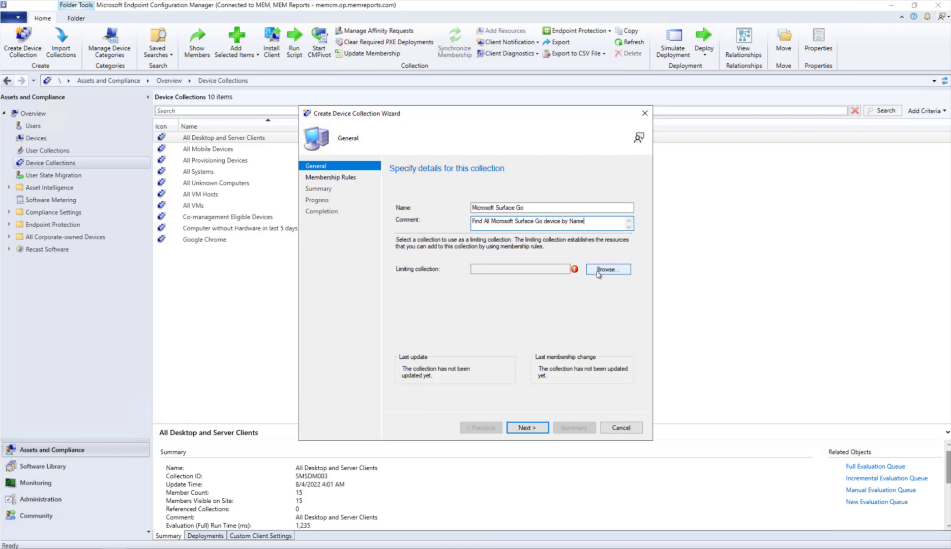
mouse_move(600, 271)
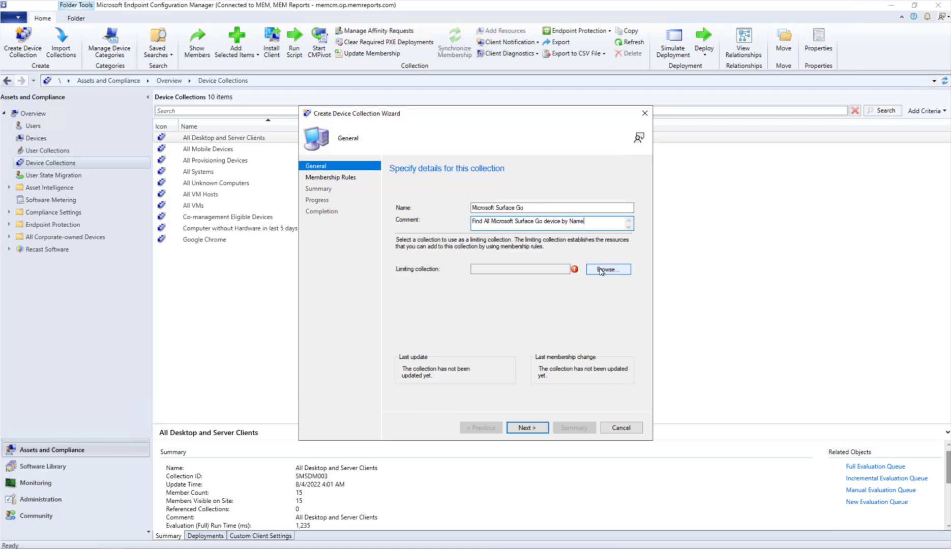
Set All Desktop and Server Clients as the limiting collection
left_click(607, 269)
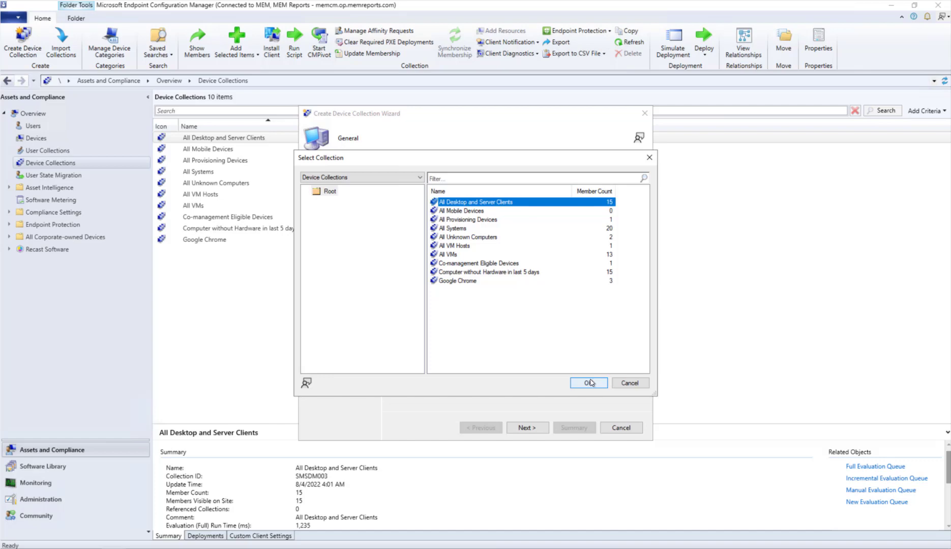
left_click(587, 382)
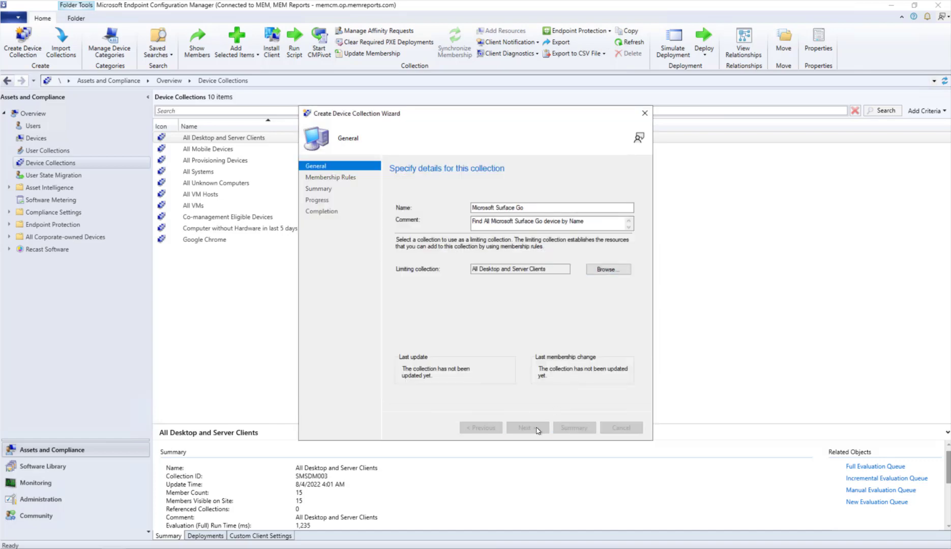
Add a query rule named 'Microsoft Surface Go' and open its query criteria
left_click(511, 313)
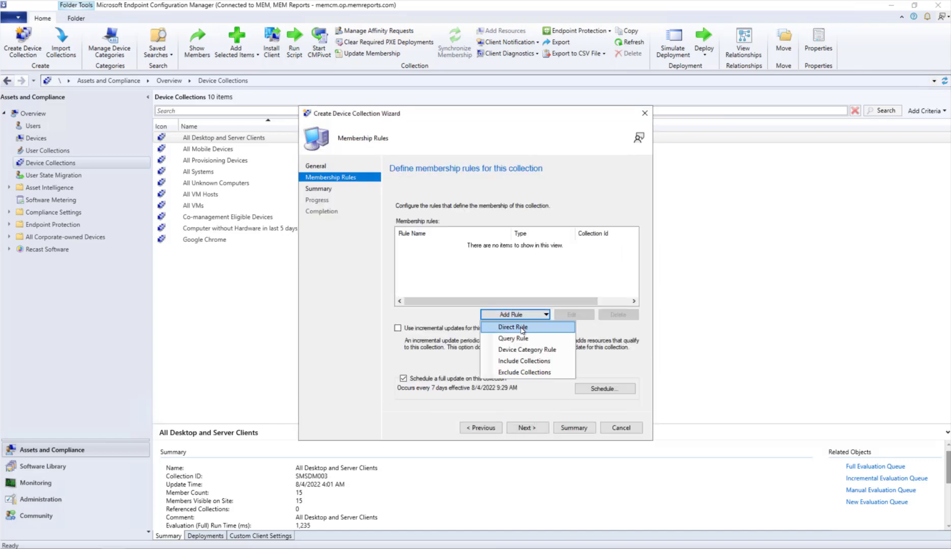
left_click(513, 338)
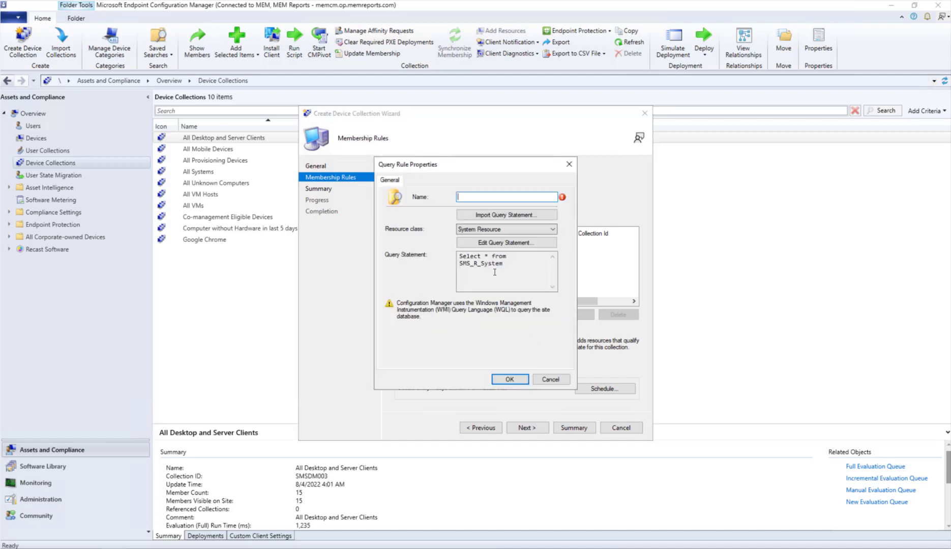
type("Microsoft Surface Go")
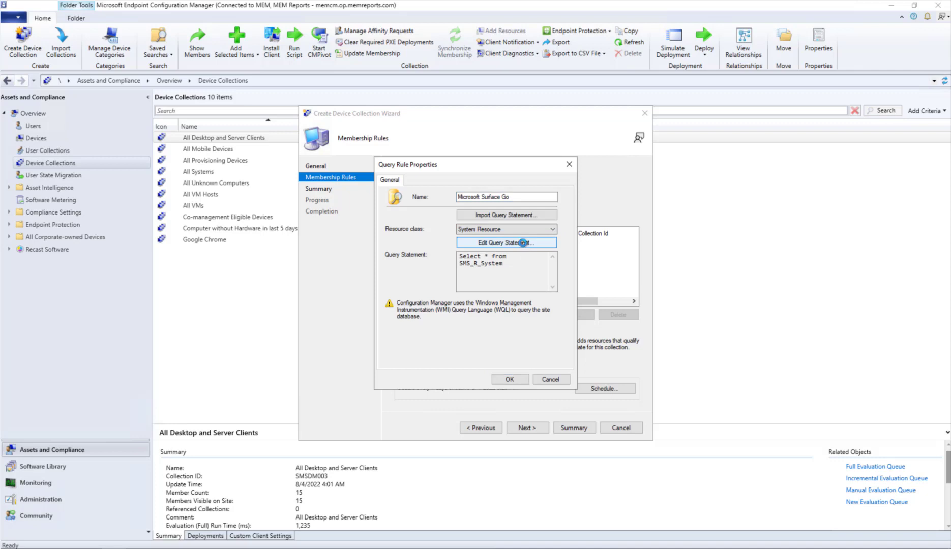
left_click(506, 242)
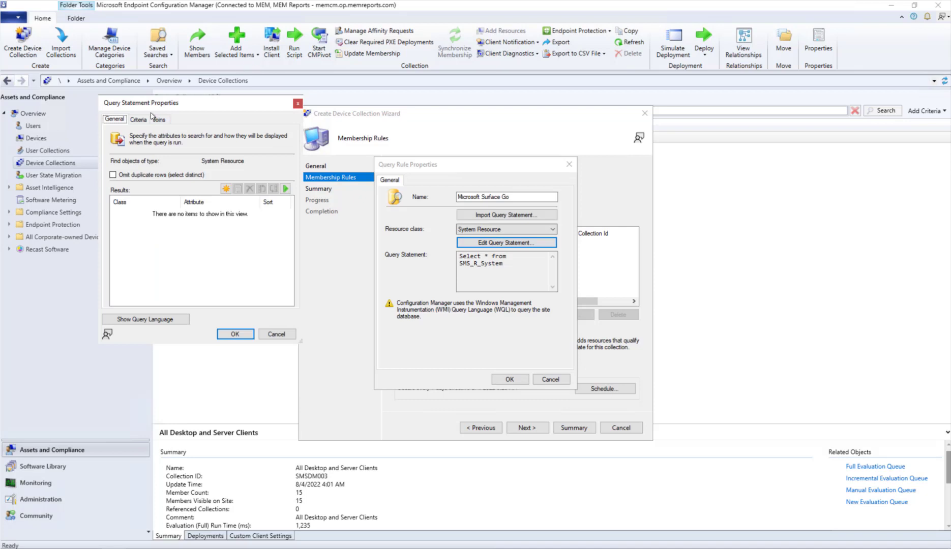
left_click(138, 120)
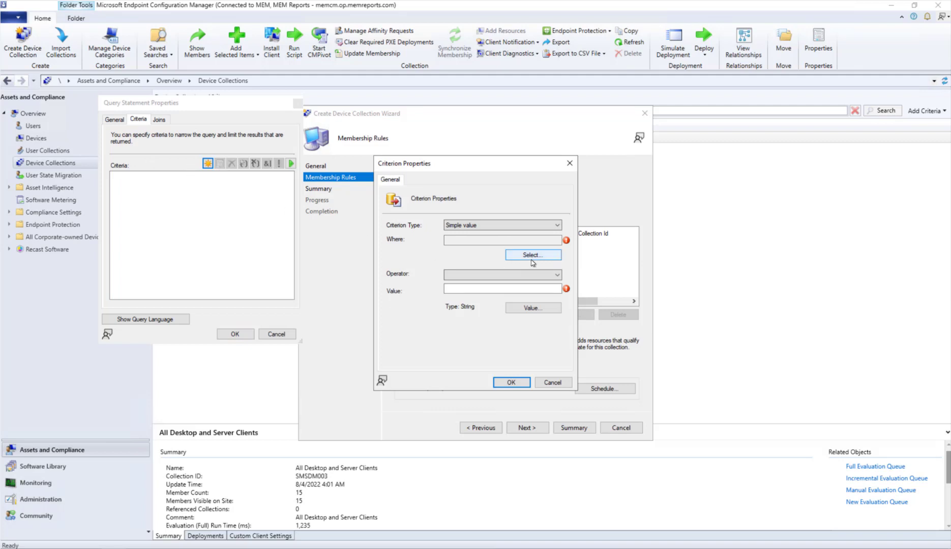
Set the criterion attribute to System Resource NetBIOS Name
left_click(557, 250)
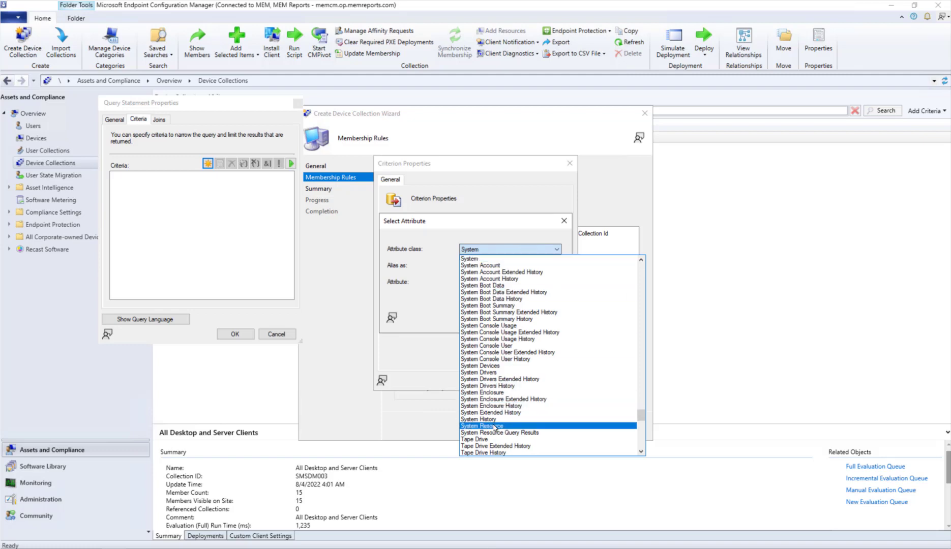
left_click(493, 426)
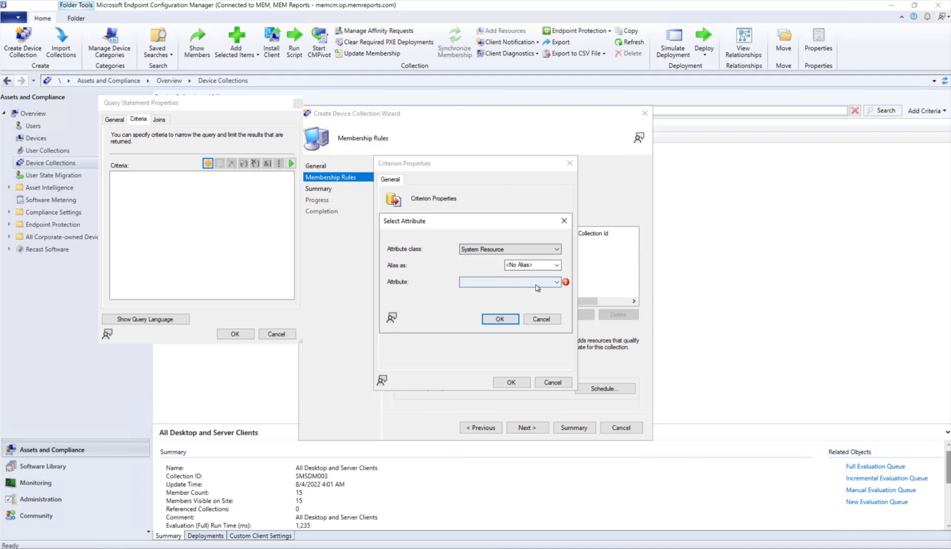
left_click(556, 282)
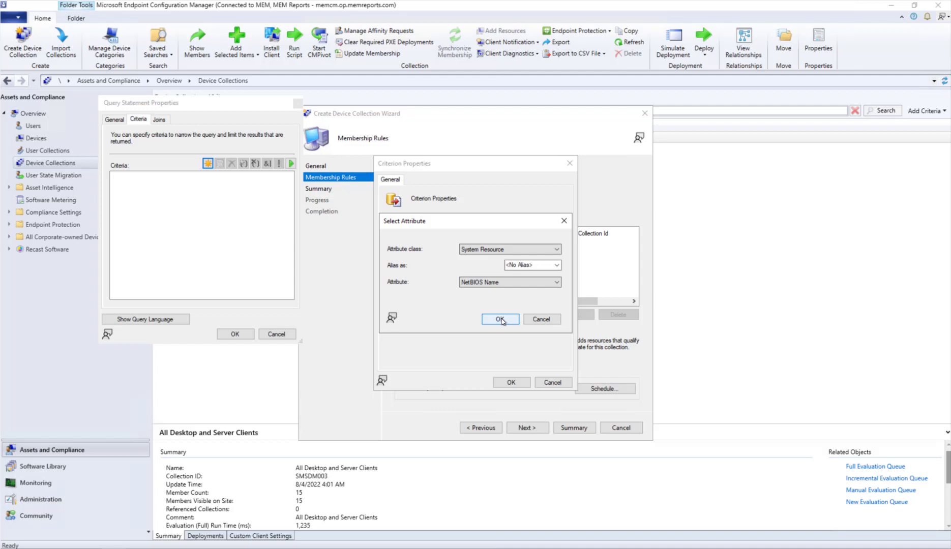
left_click(499, 319)
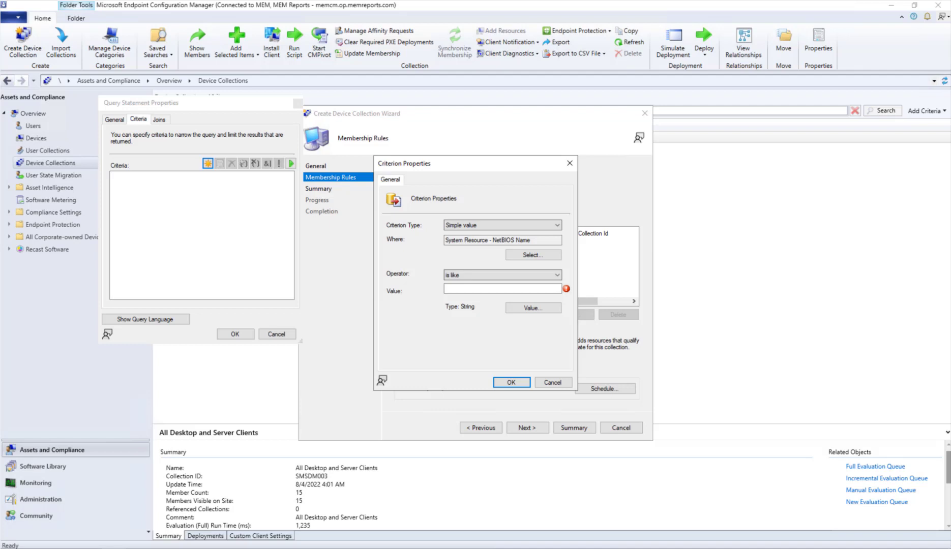
Match NetBIOS names like 'CTM-SG%' and save the query rule
left_click(502, 288)
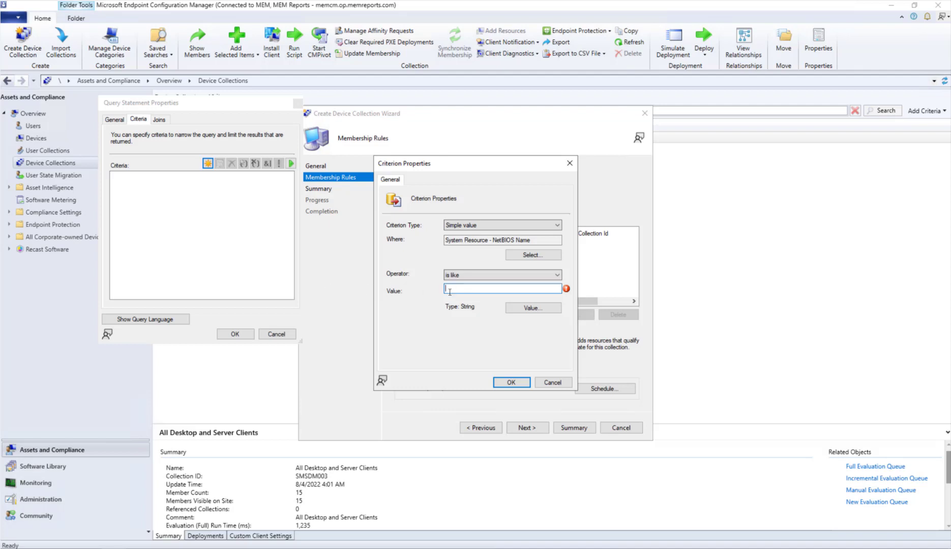
type("CTM-SG")
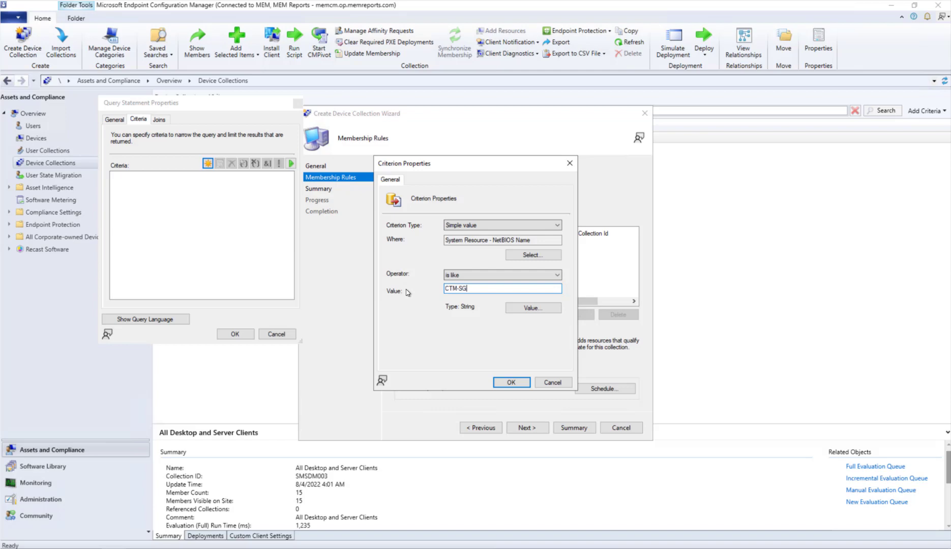
mouse_move(404, 294)
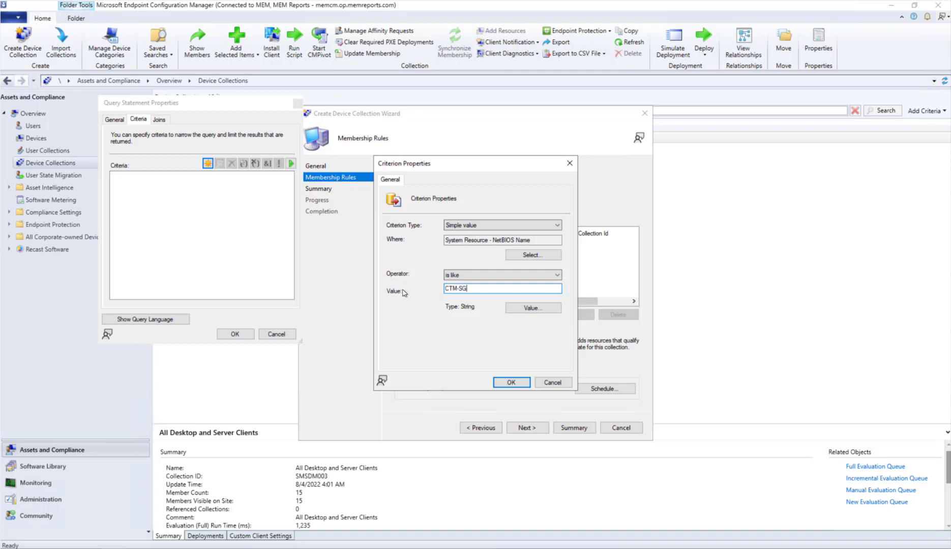
type("%")
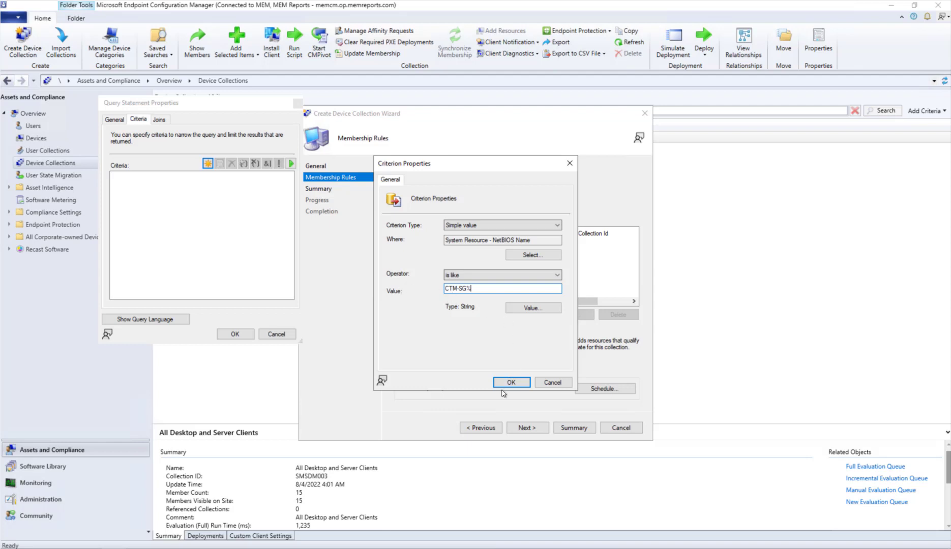
left_click(510, 382)
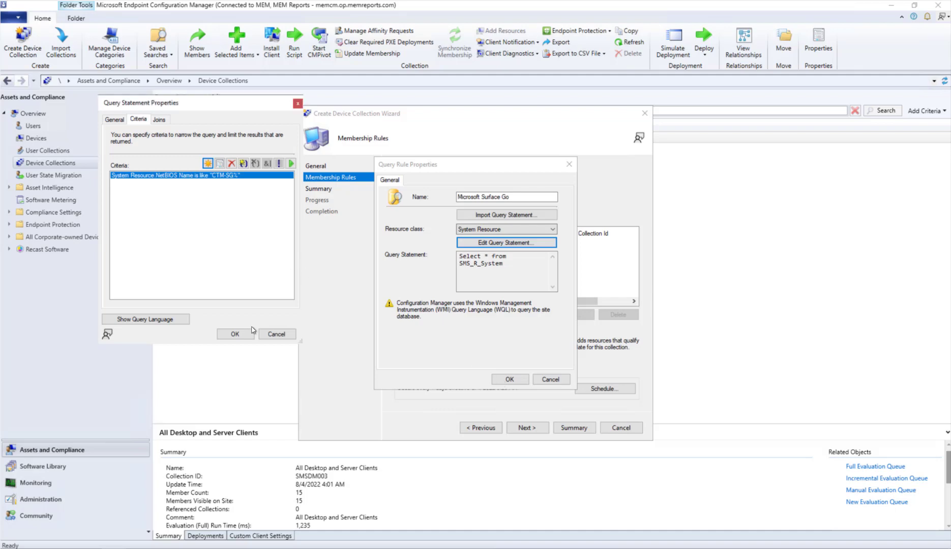
left_click(235, 334)
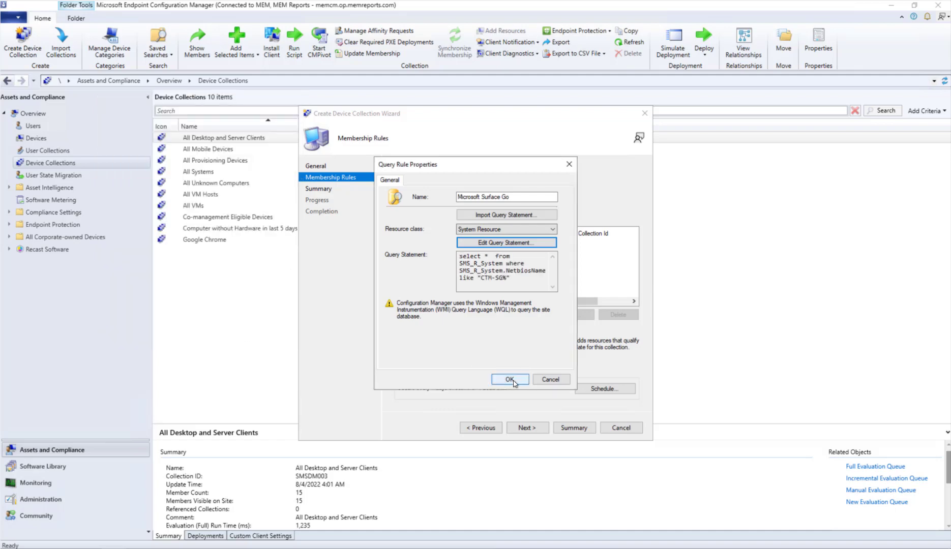
left_click(508, 378)
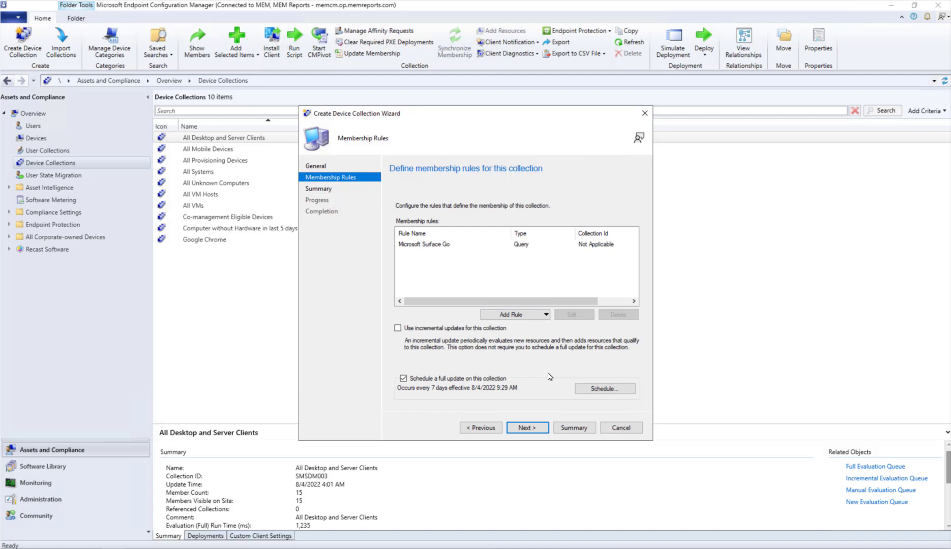
left_click(605, 388)
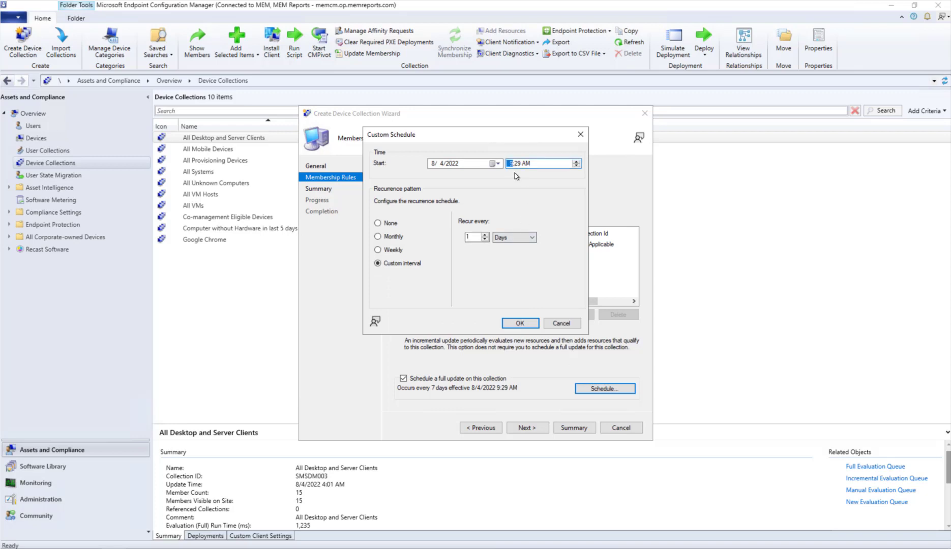
mouse_move(527, 180)
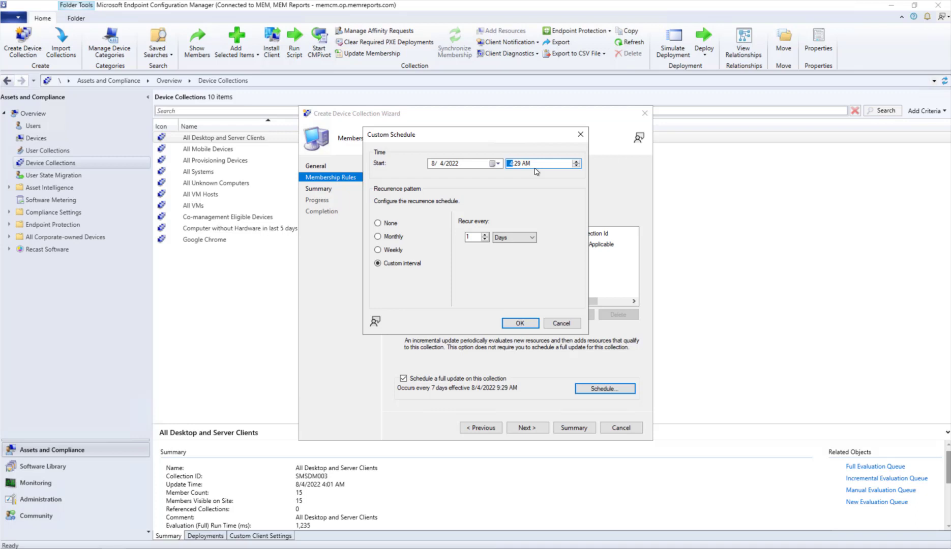
mouse_move(513, 302)
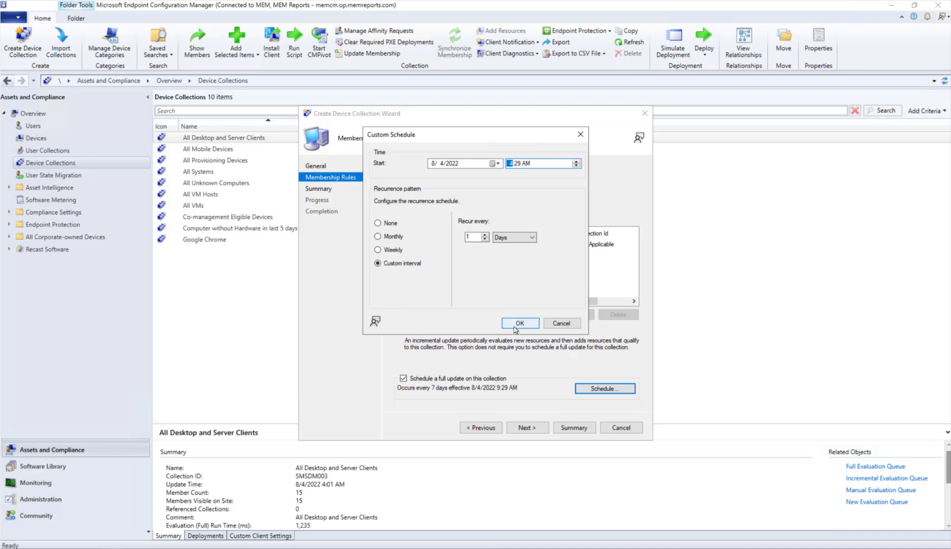
Confirm the custom full-update schedule recurring every 1 day
left_click(519, 322)
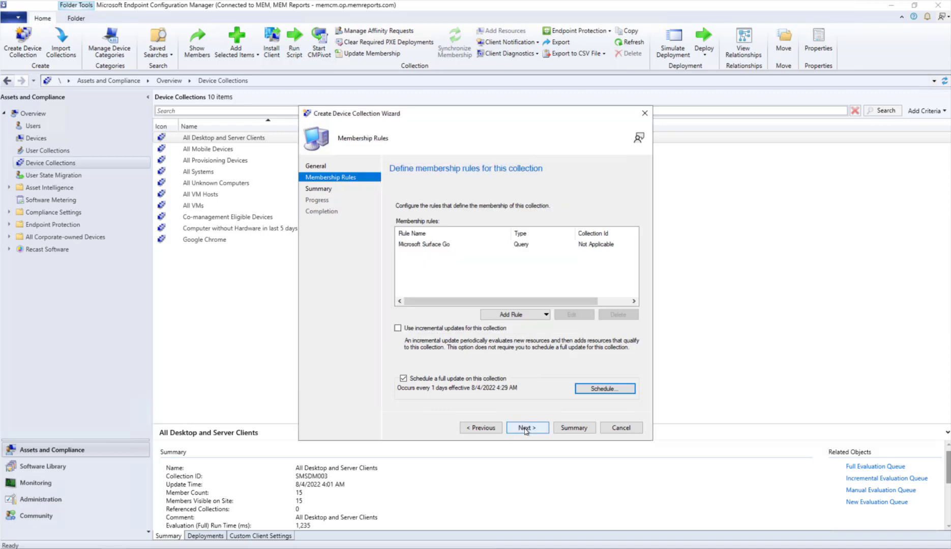
Pass the Summary page, create the collection and close the wizard
left_click(525, 427)
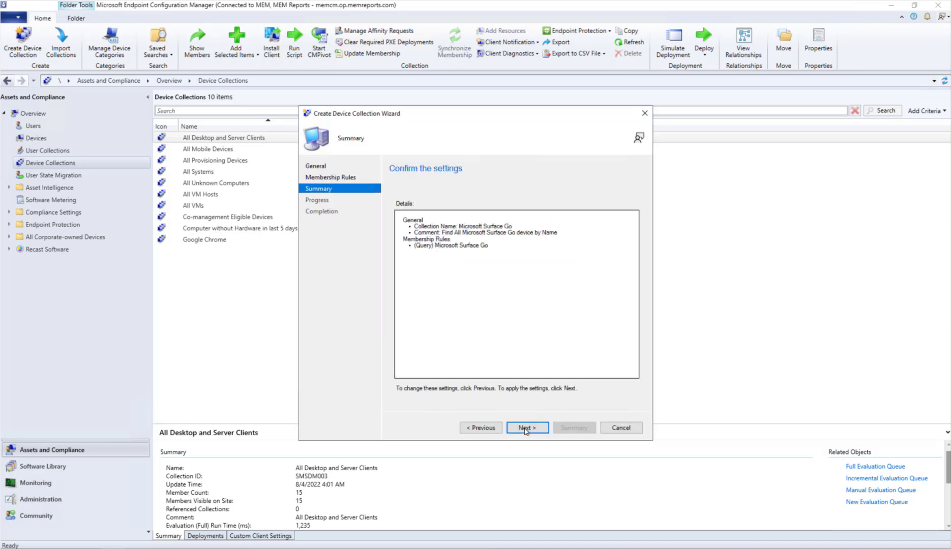
left_click(525, 427)
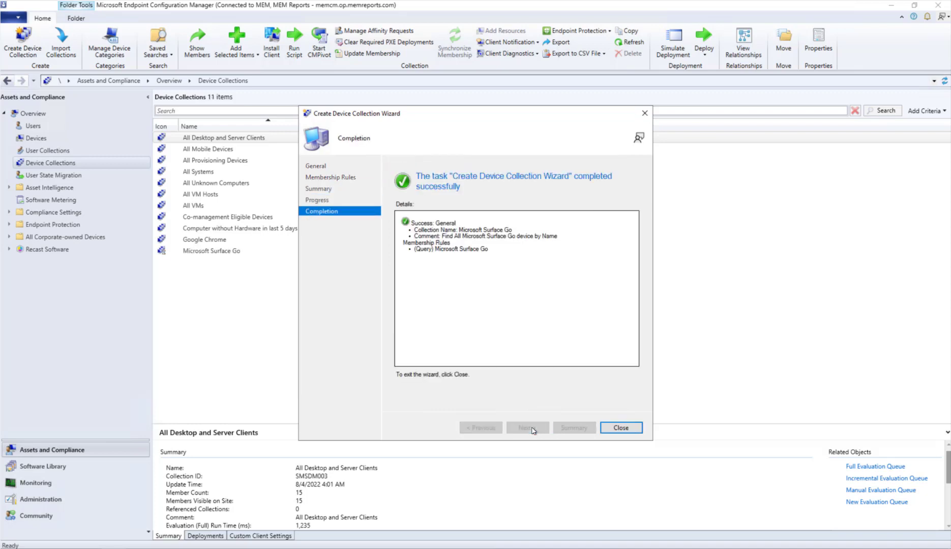
left_click(619, 427)
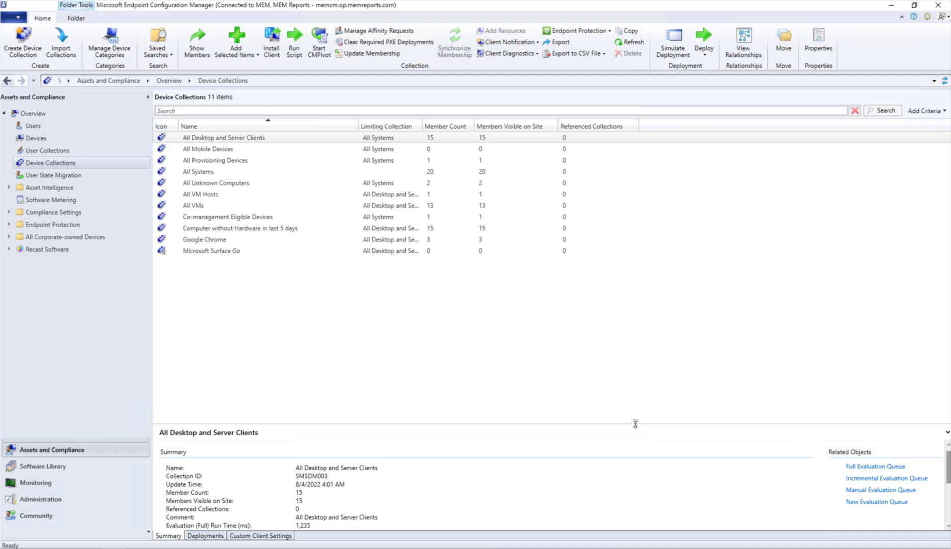
mouse_move(171, 273)
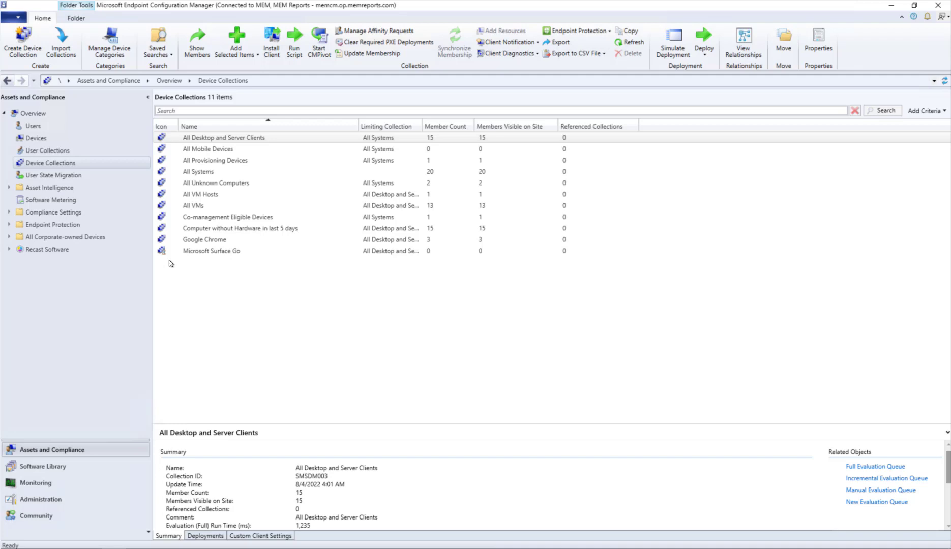
Select the Microsoft Surface Go row to view ID MEM00018 and member count
left_click(211, 251)
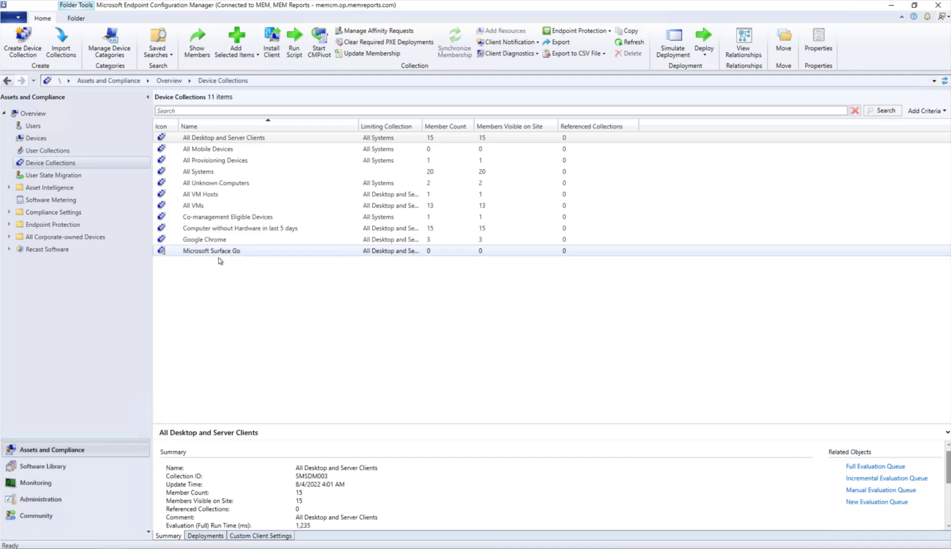
left_click(212, 250)
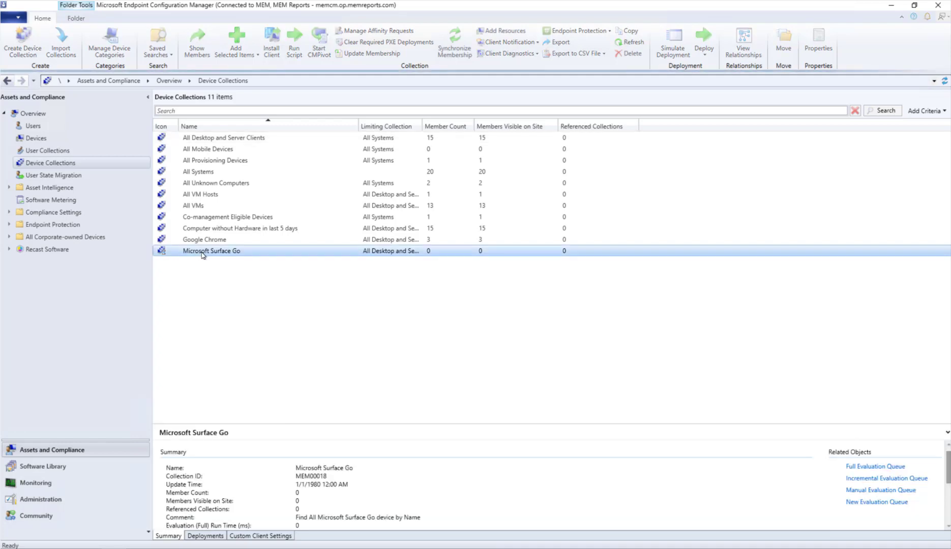